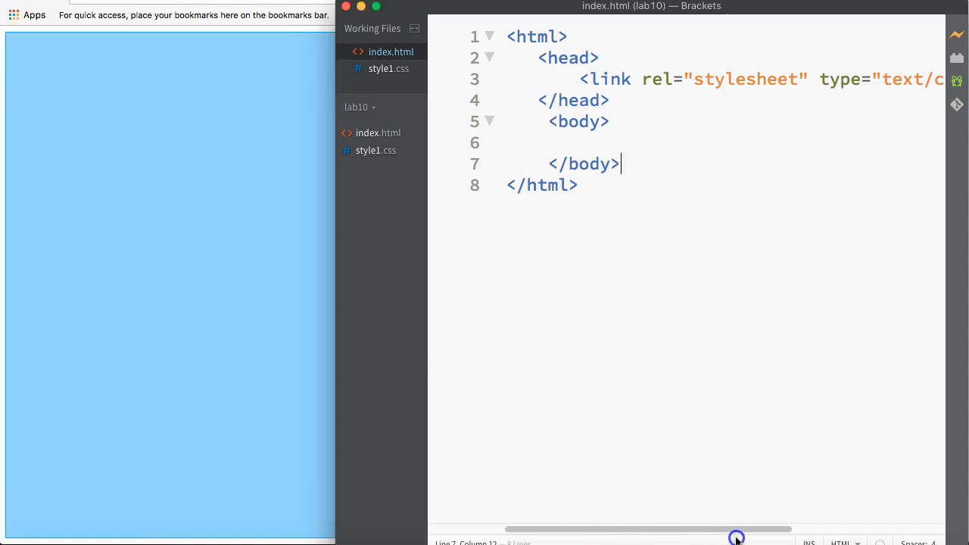
- Insert a blank line inside the body of index.html for new markup
drag(734, 529, 855, 528)
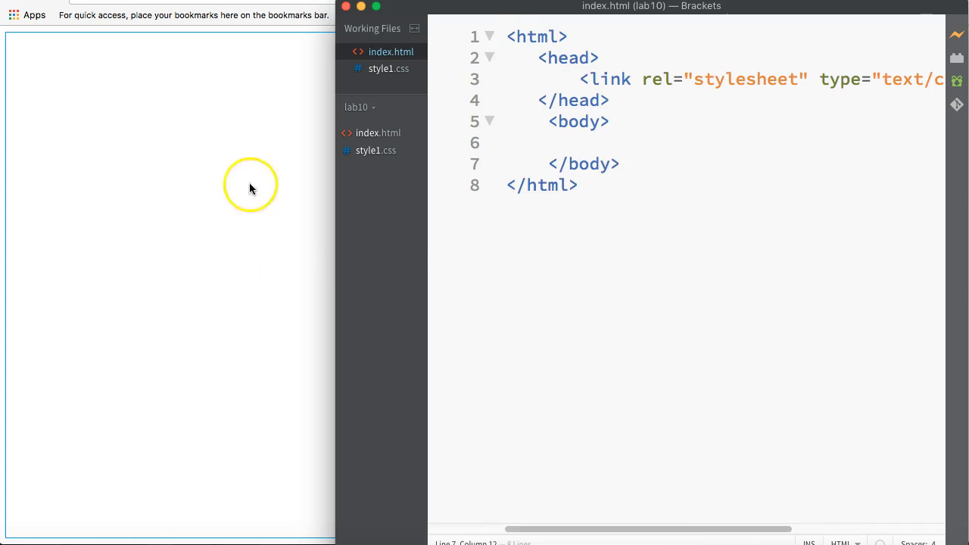
mouse_move(178, 205)
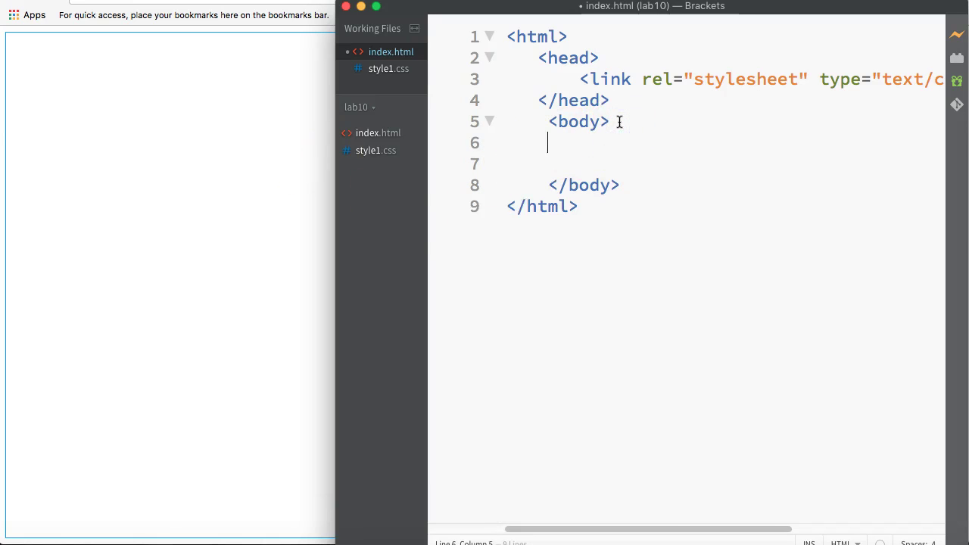
- Write <div id="venus"></div> inside the page body
text(<div)
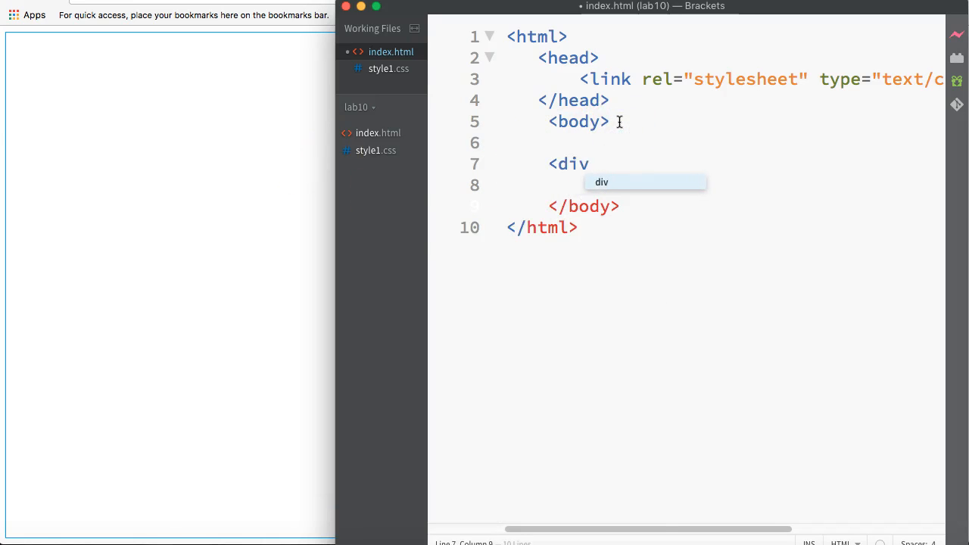
text(id=")
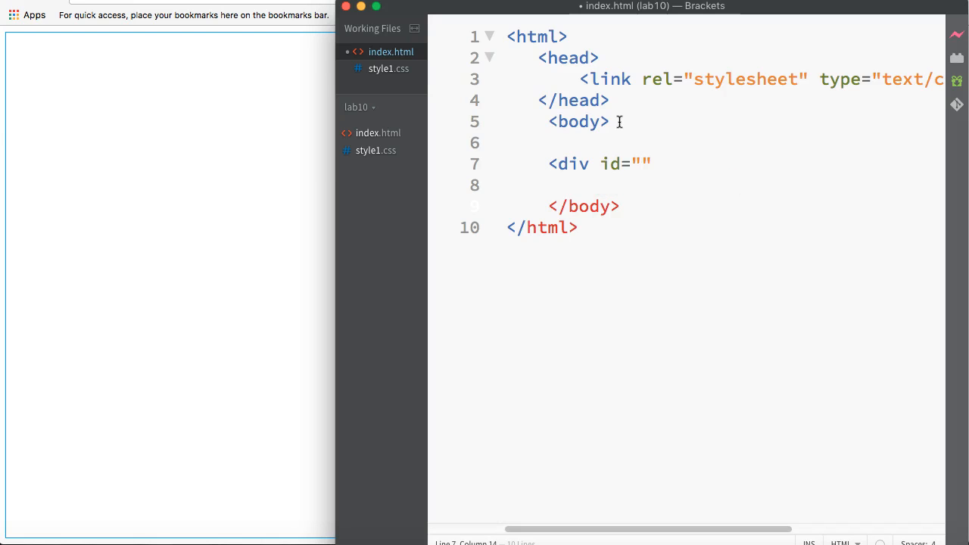
text(venu)
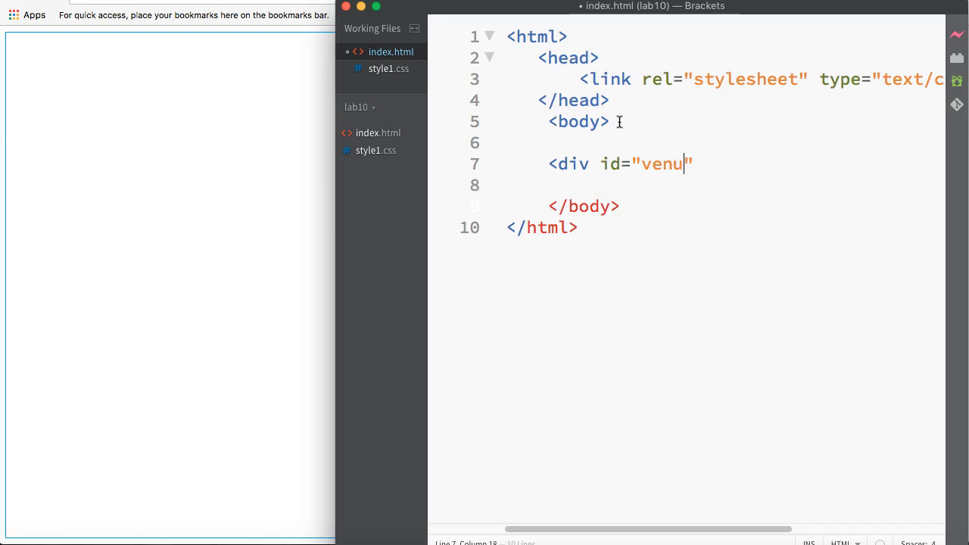
text(s>)
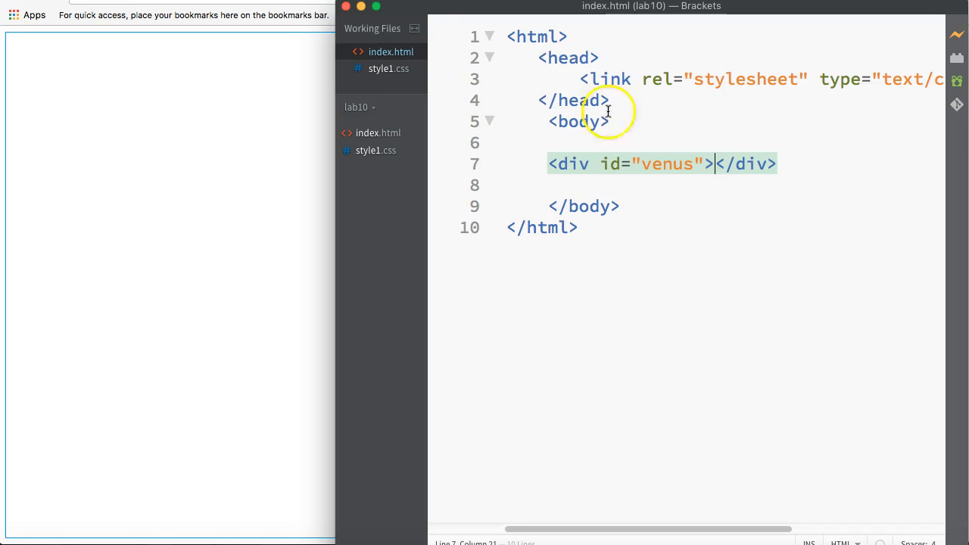
- In style1.css, create a #venus rule with width 200px and height 200px
click(387, 68)
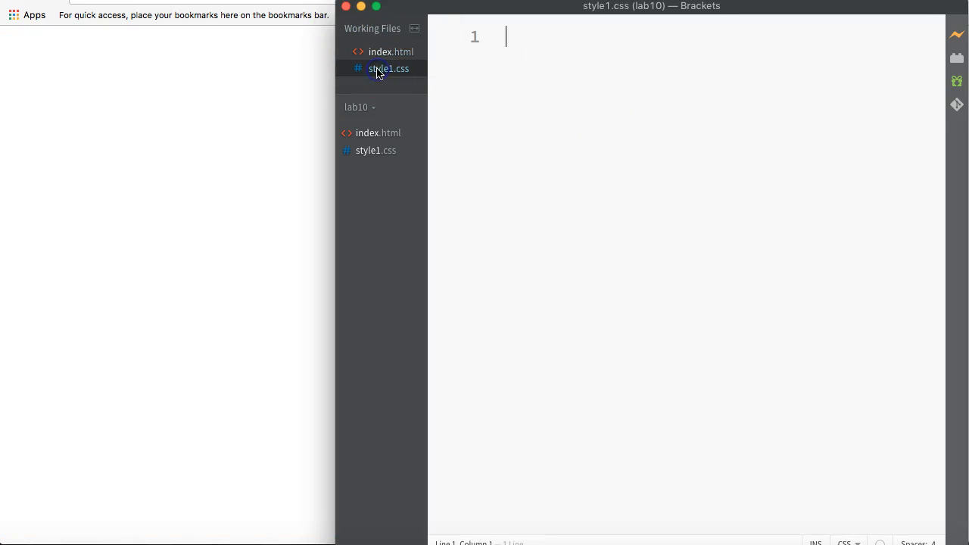
mouse_move(508, 68)
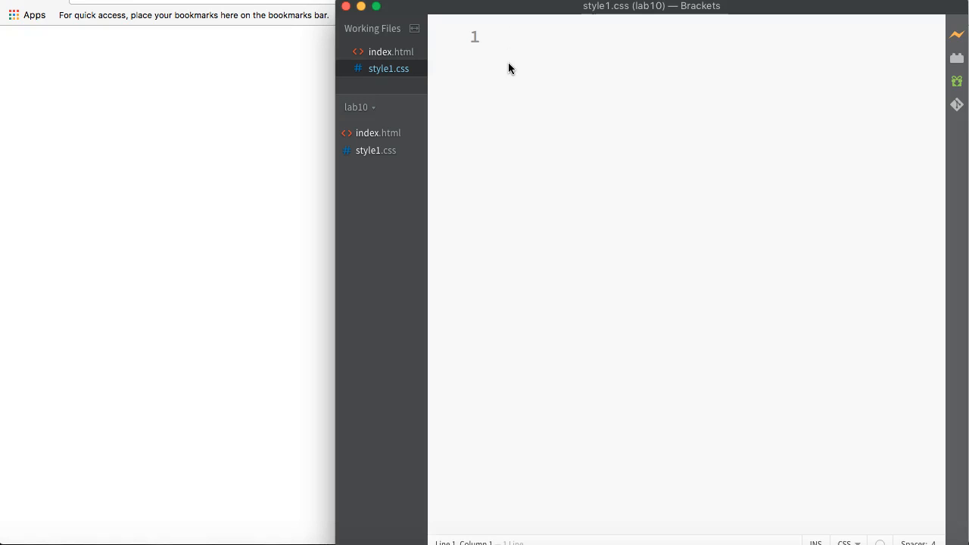
text(#venus)
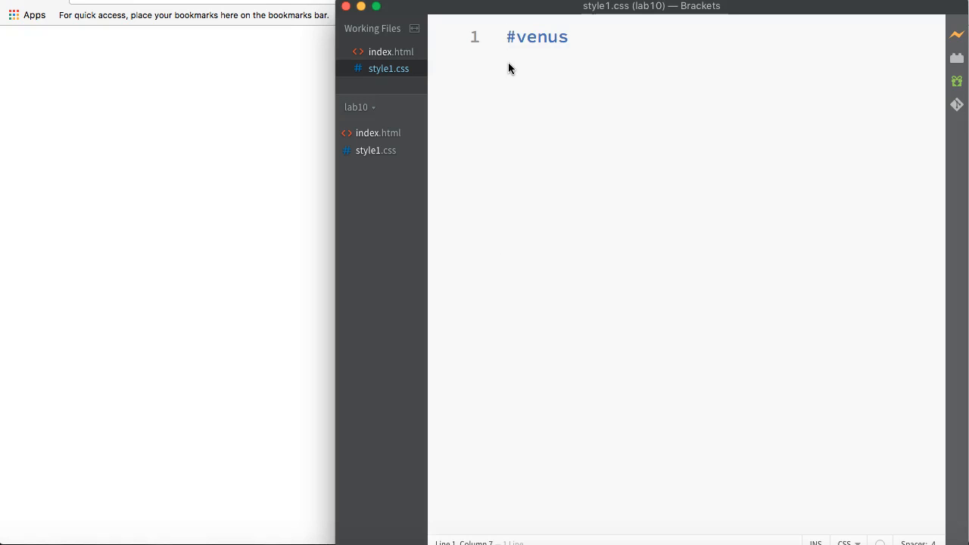
text({})
text(height:200px;)
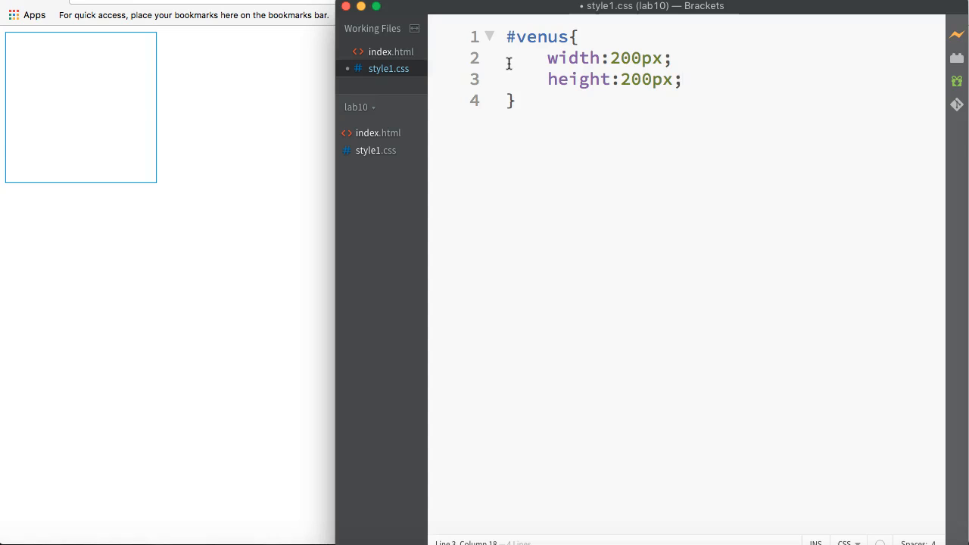
key(Return)
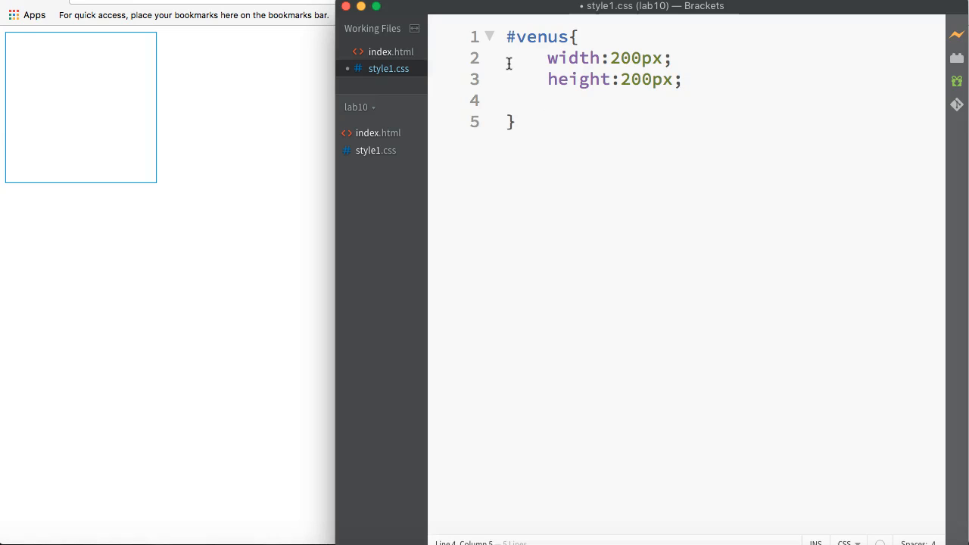
click(548, 100)
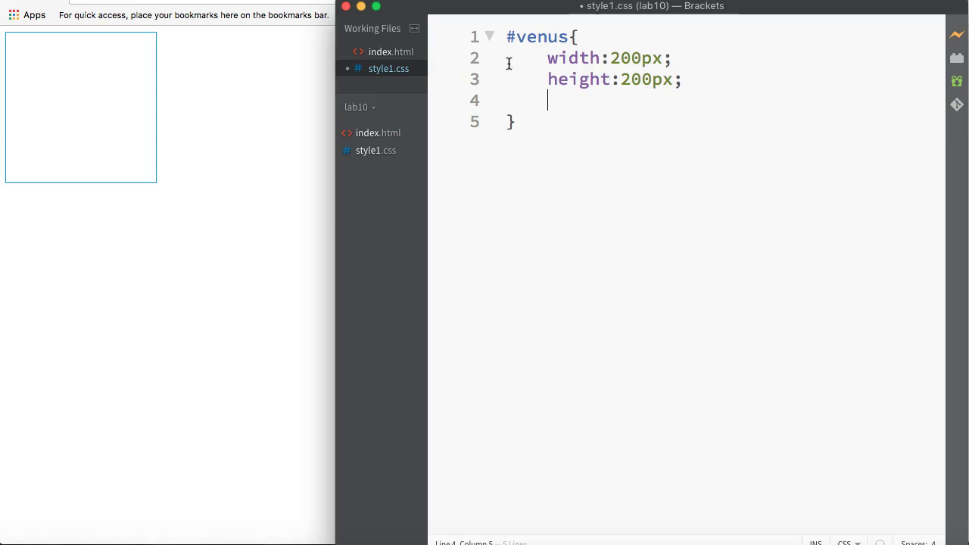
- Give #venus a linear-gradient background to top left from red to yellow
text(background:linear-gradient(red, yellow);)
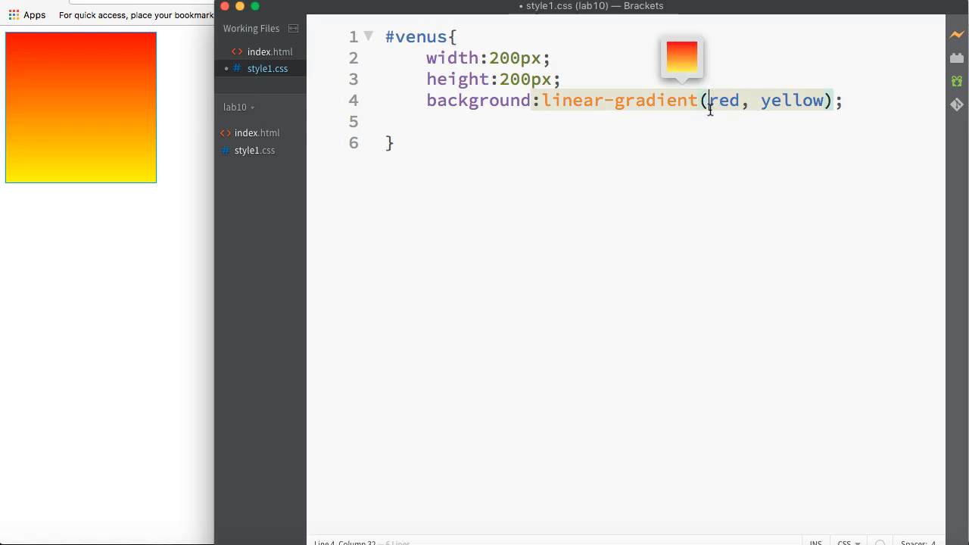
text(to)
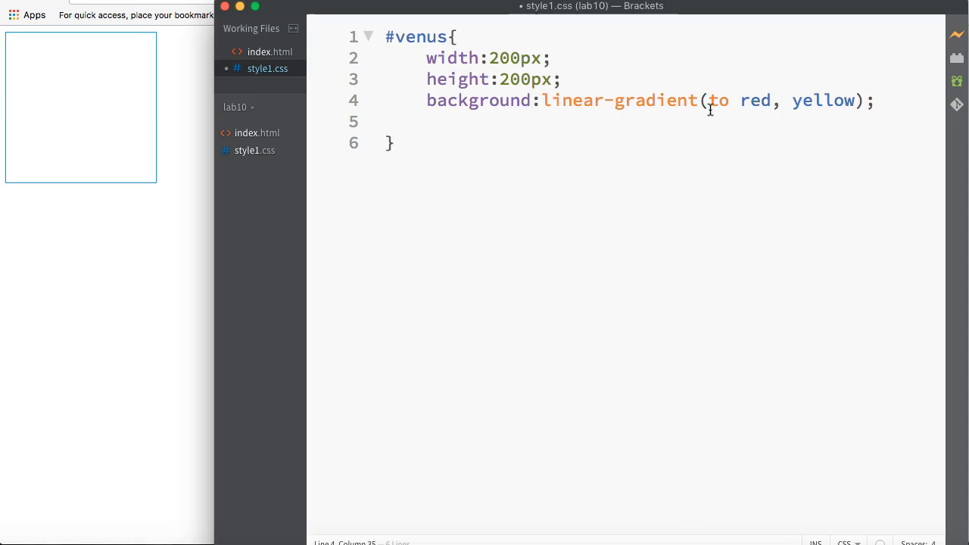
text(top left)
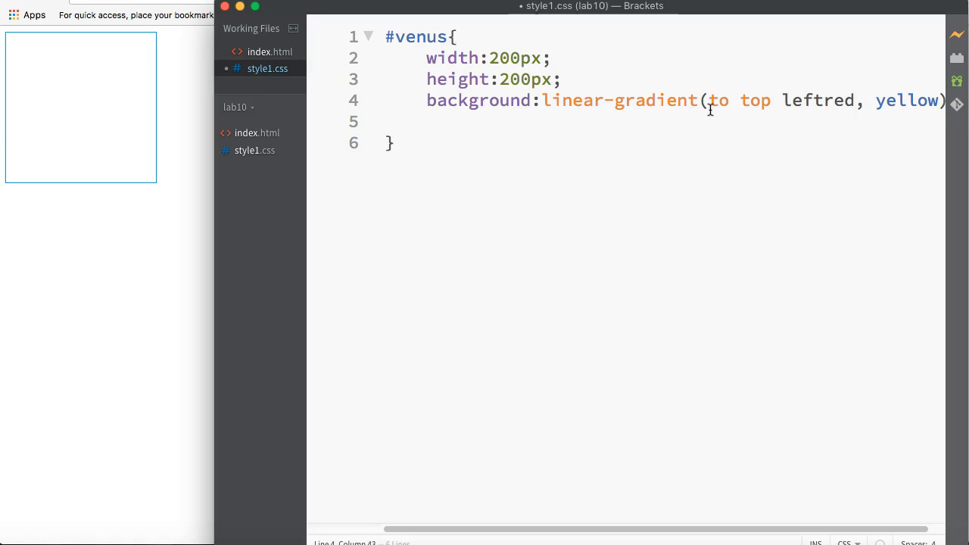
text(,)
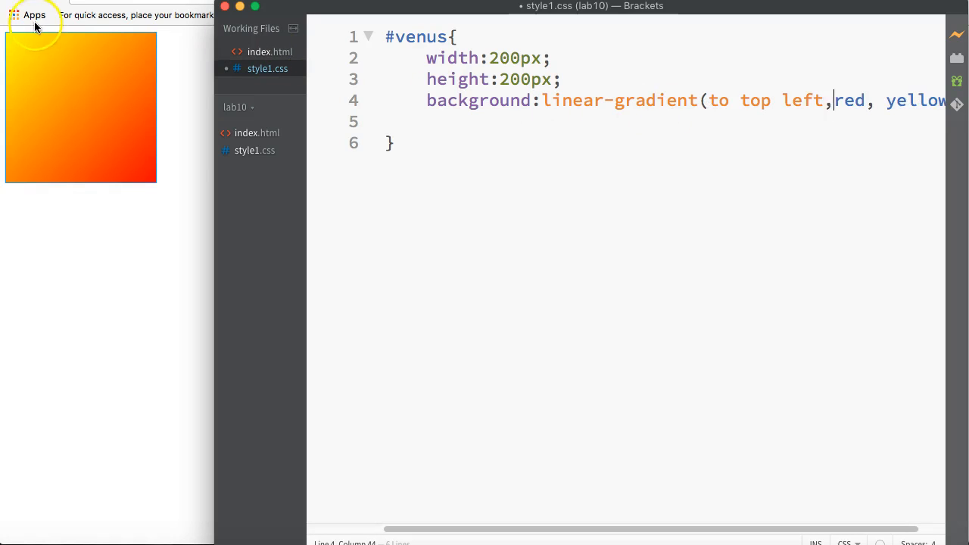
mouse_move(31, 82)
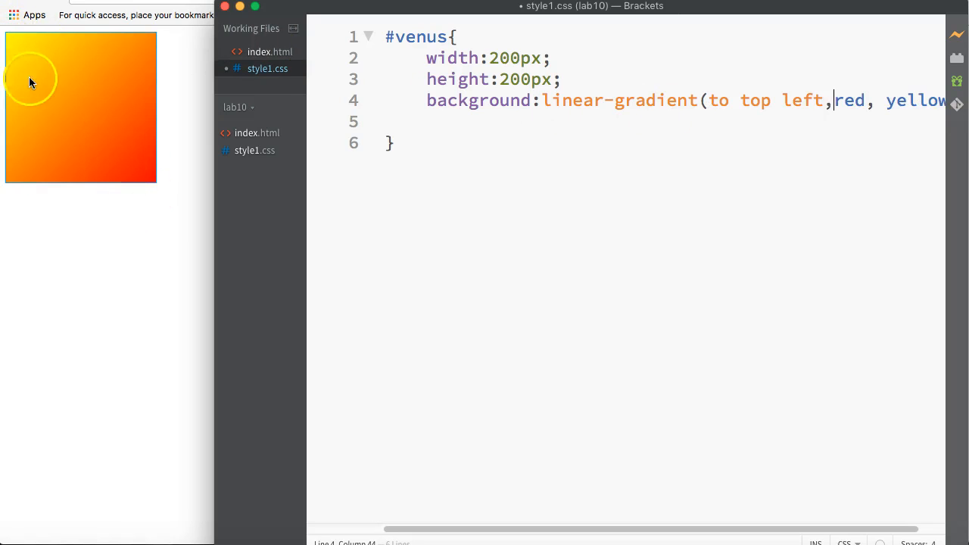
mouse_move(147, 209)
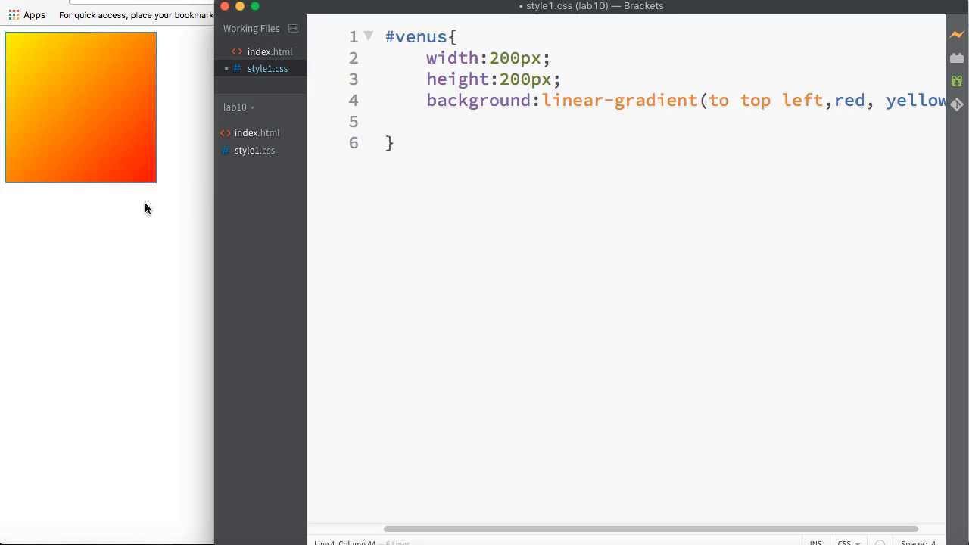
click(831, 100)
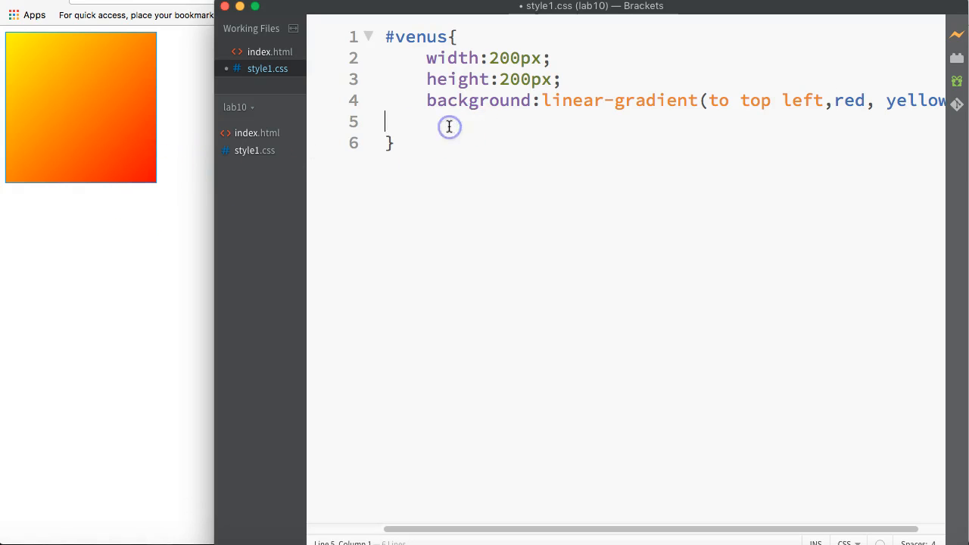
- Add border-radius: 50% to round the venus square into a circle
text(border-radius:)
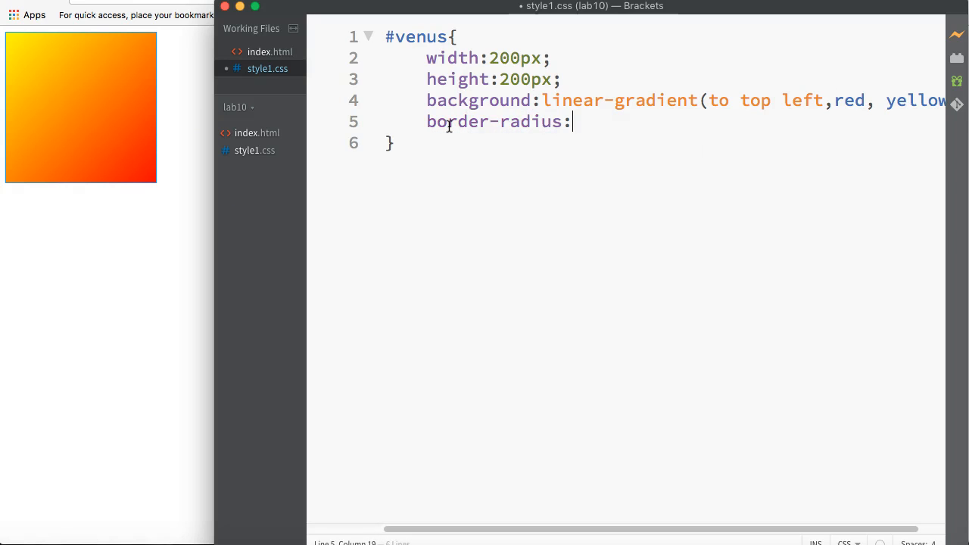
text(50)
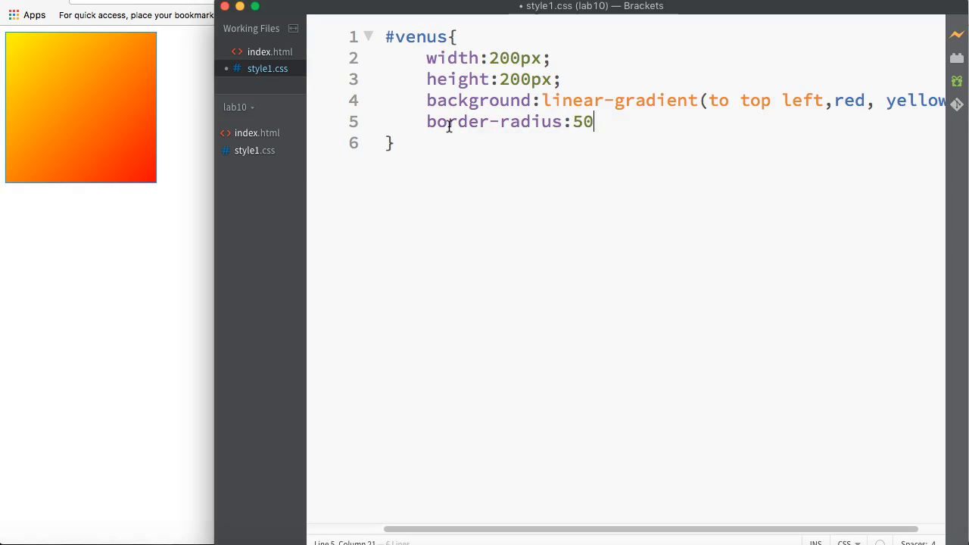
text(%)
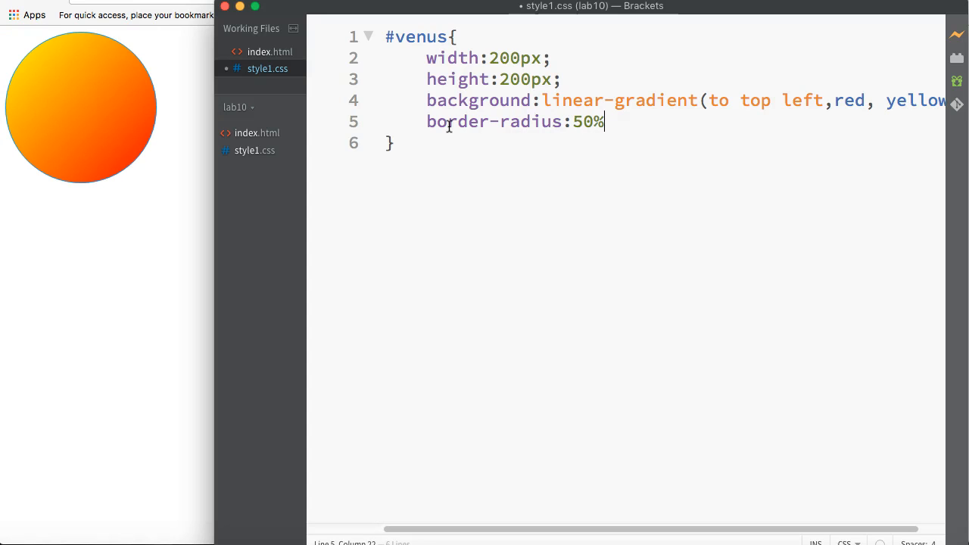
text(;)
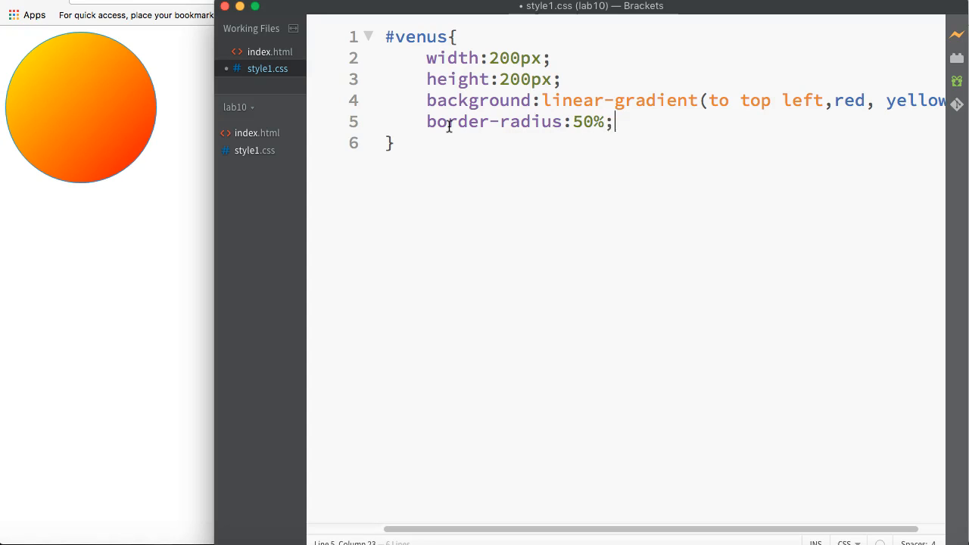
key(Return)
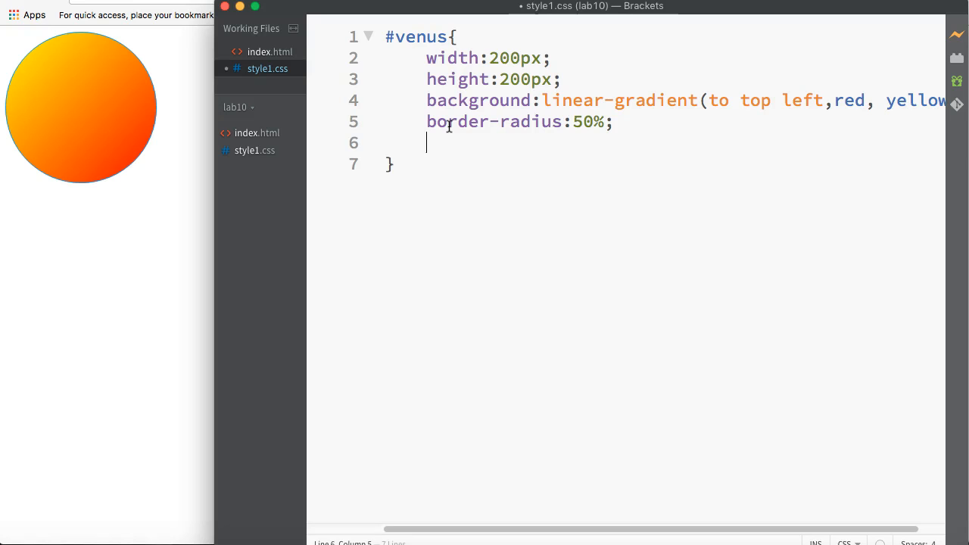
- Add box-shadow: 2px 2px 10px #444444 to #venus, then move to the top of the file
text(box-shadow:2px 2px 10px)
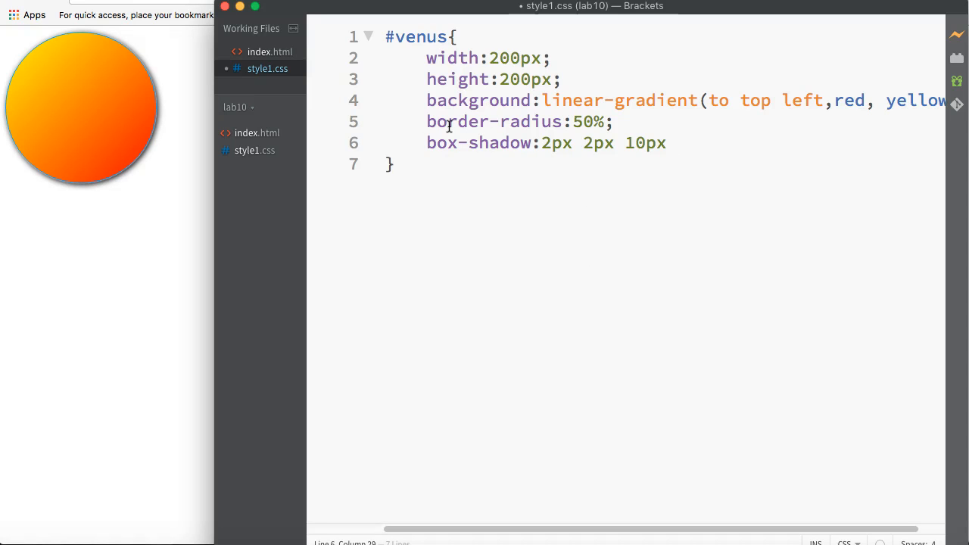
click(673, 143)
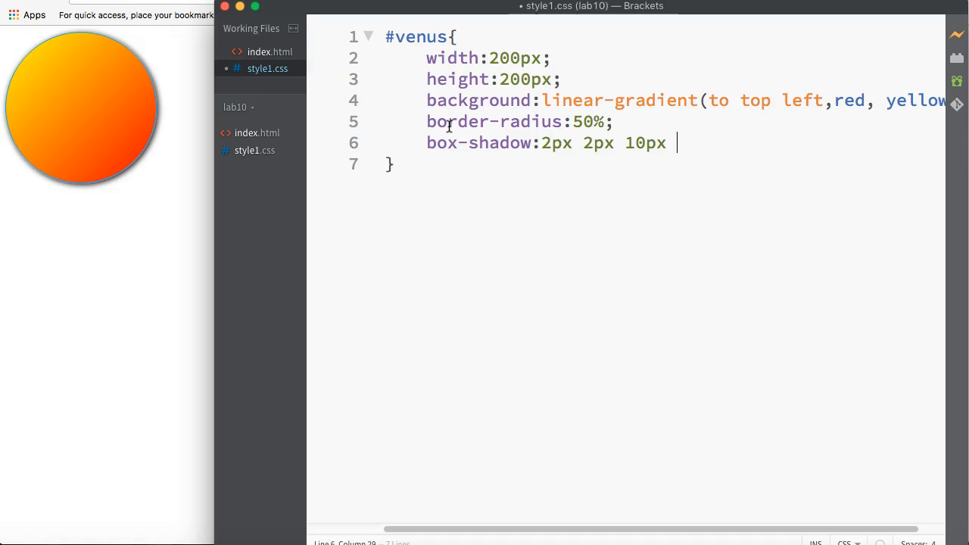
text(#)
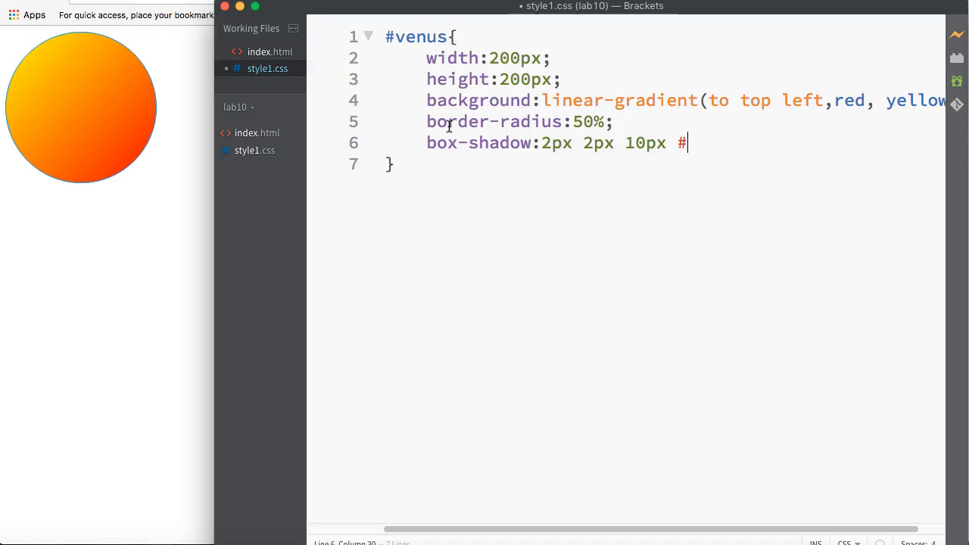
text(4444)
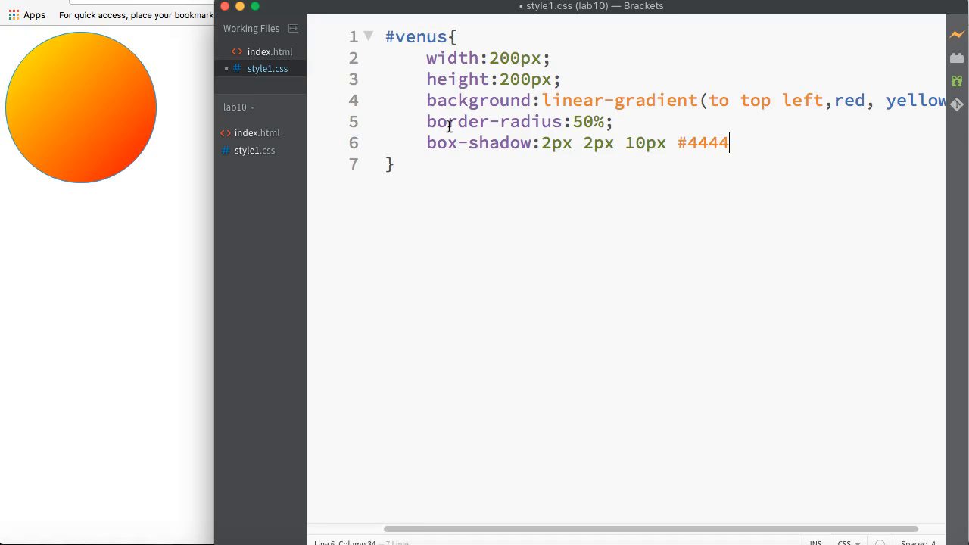
text(44)
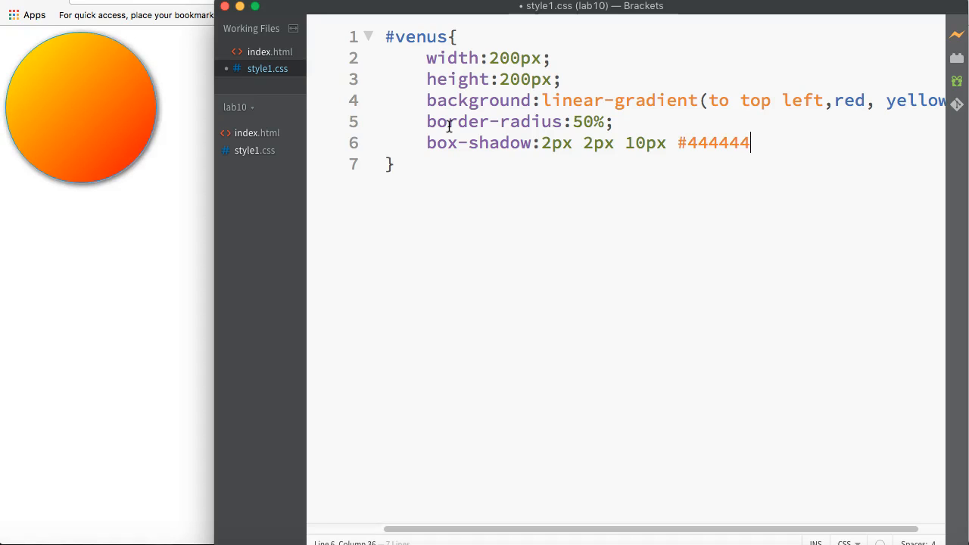
text(;)
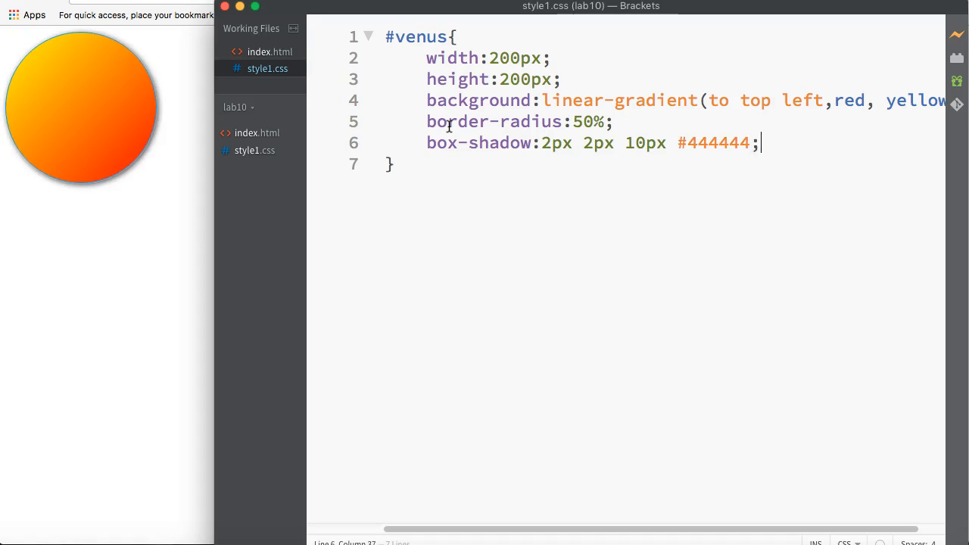
mouse_move(187, 135)
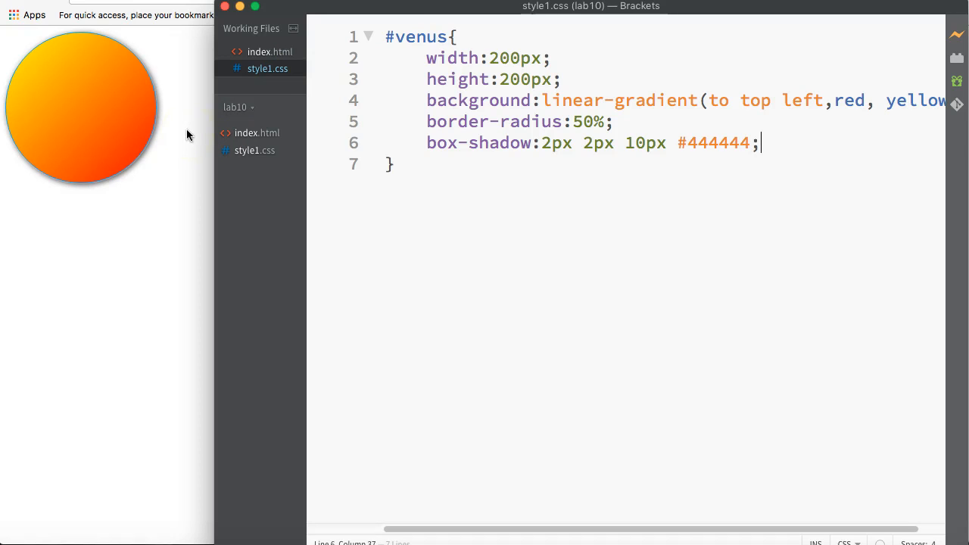
click(385, 37)
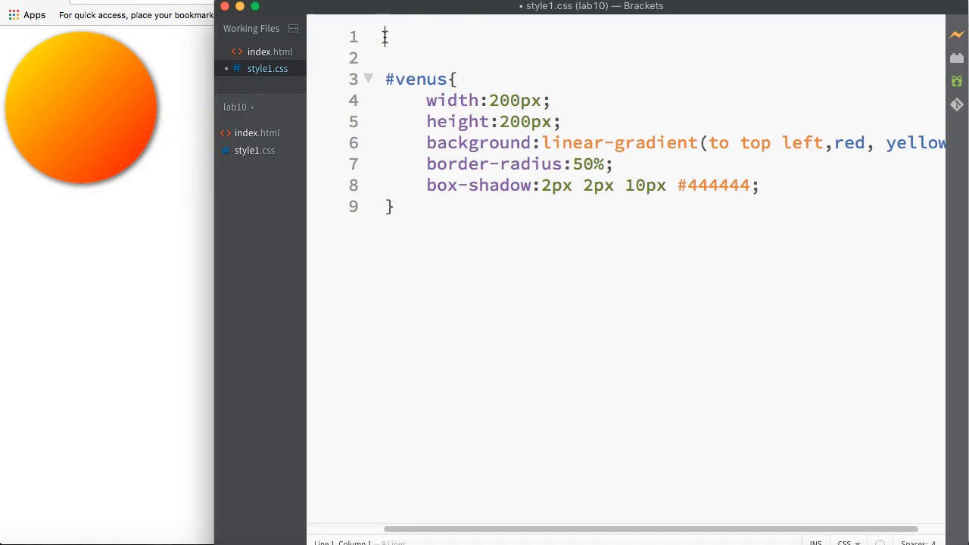
- Add a body rule with background-color #000000 for a black page
text(body{)
text(bac)
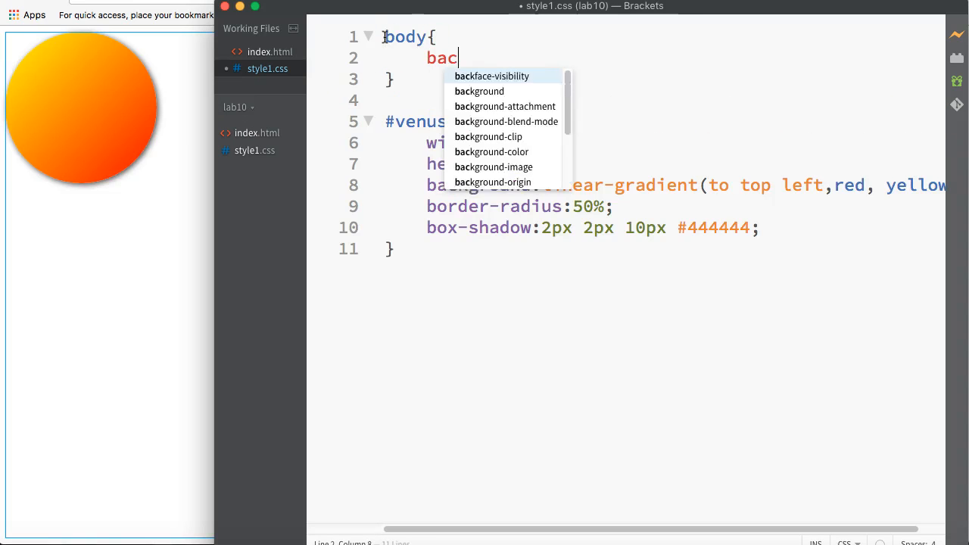
click(491, 152)
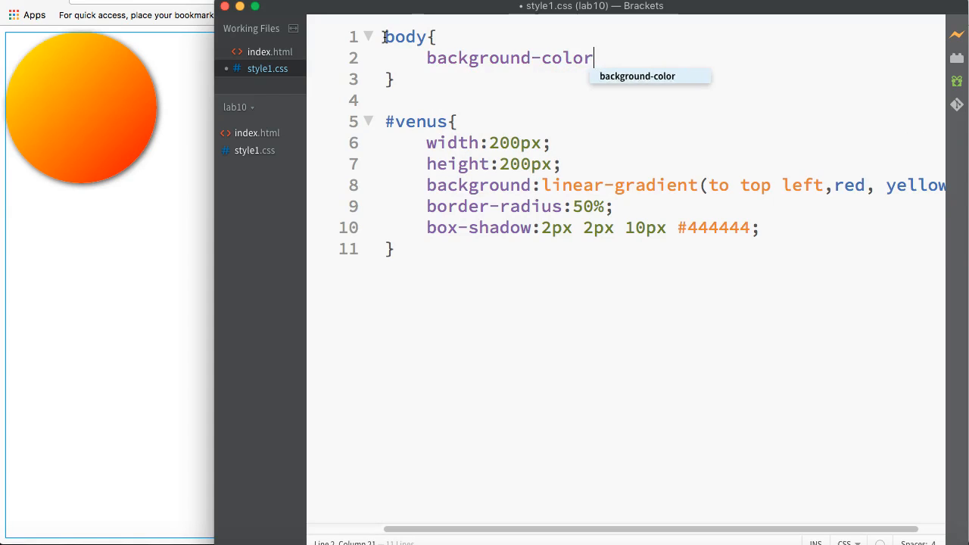
text(:#)
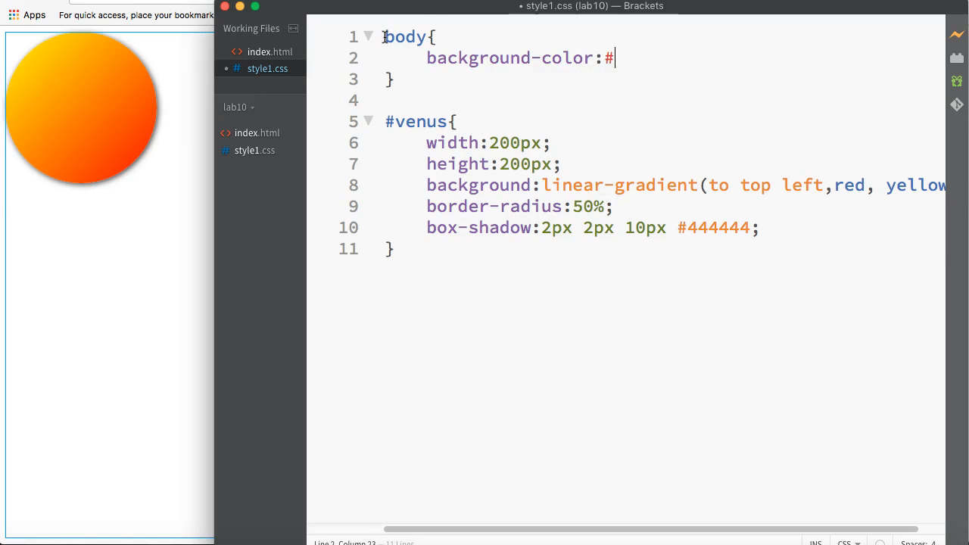
text(000000)
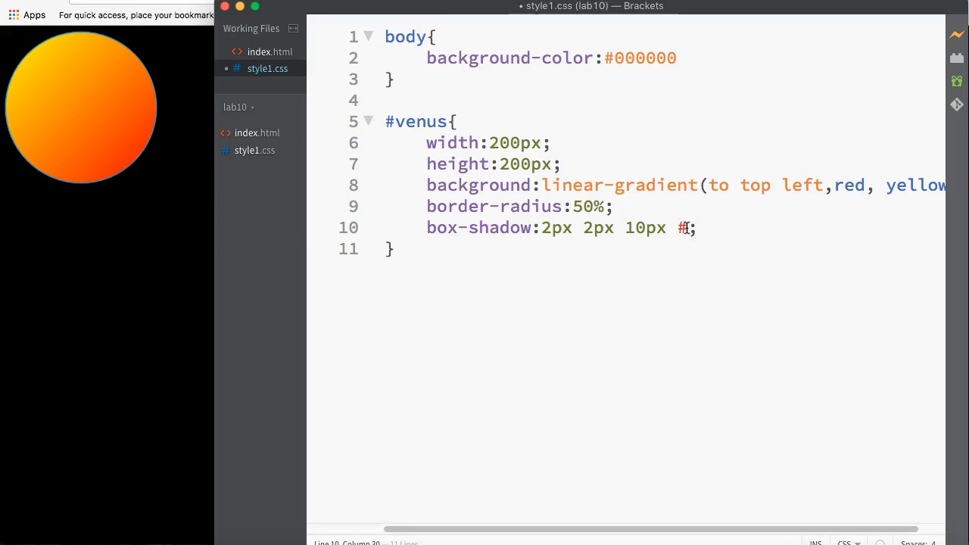
- Change the venus box-shadow colour to #eeeeee for a light glow
text(eeee)
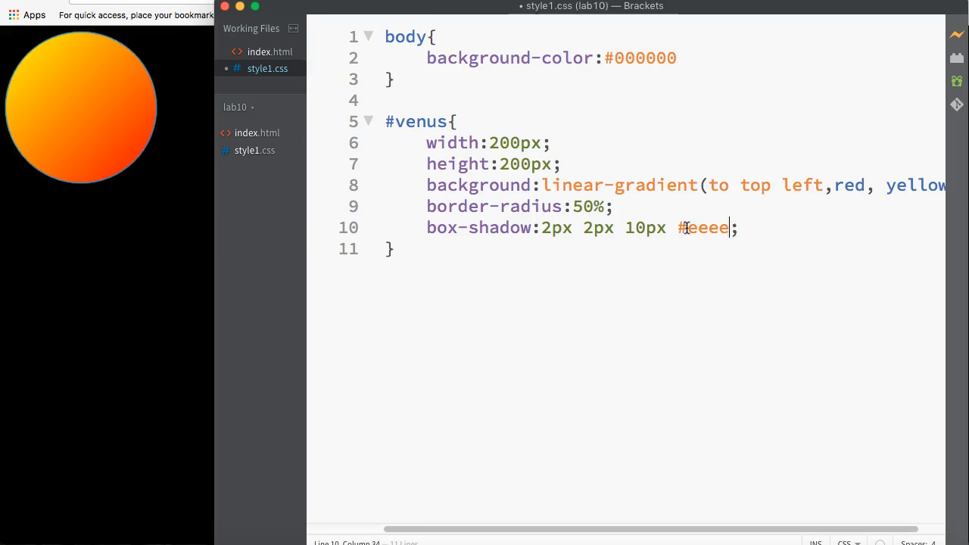
text(ee)
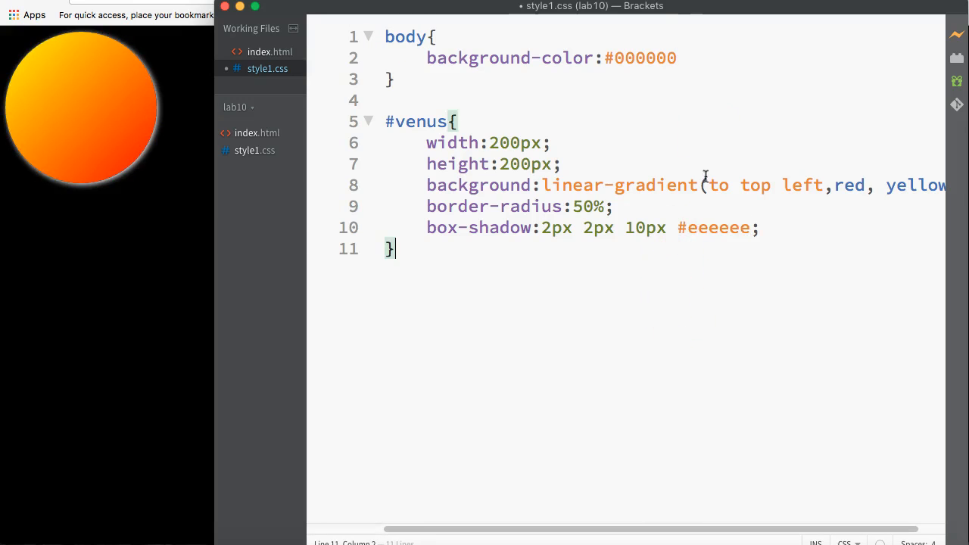
click(682, 57)
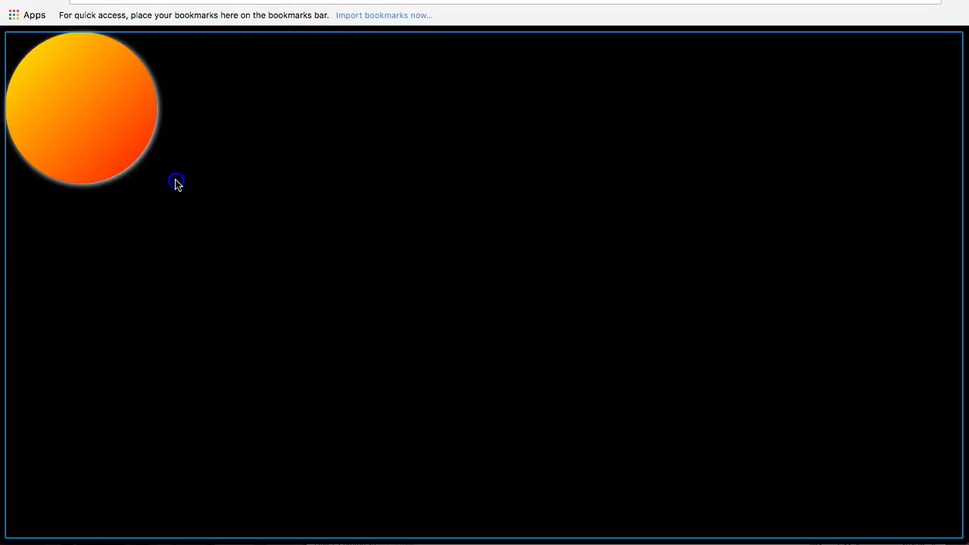
- Check the glowing circle in Chrome, then fix the missing semicolon after #000000 and save
click(245, 167)
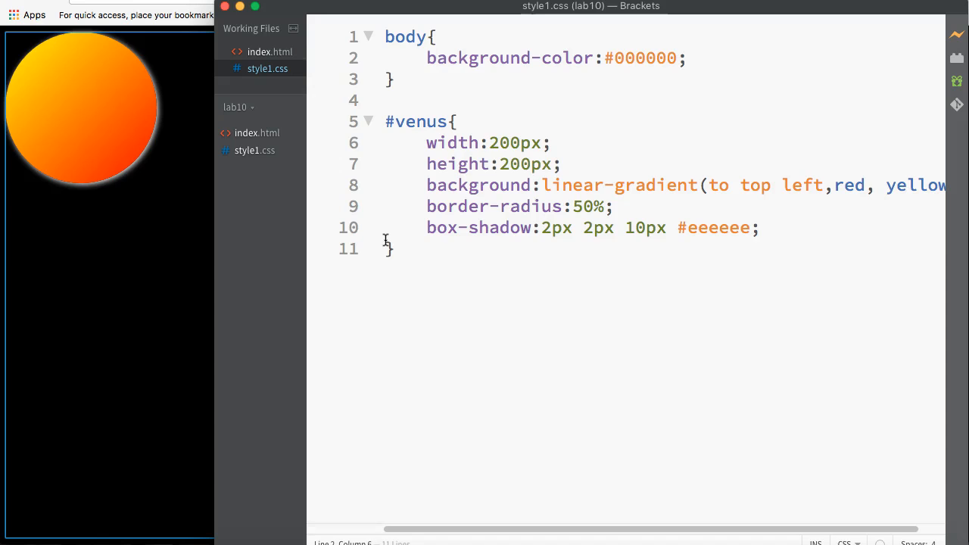
click(436, 58)
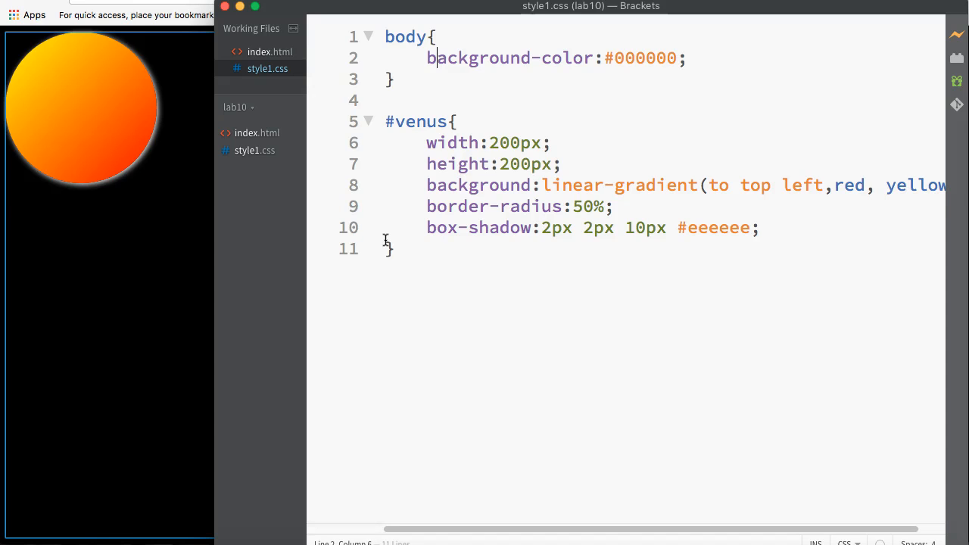